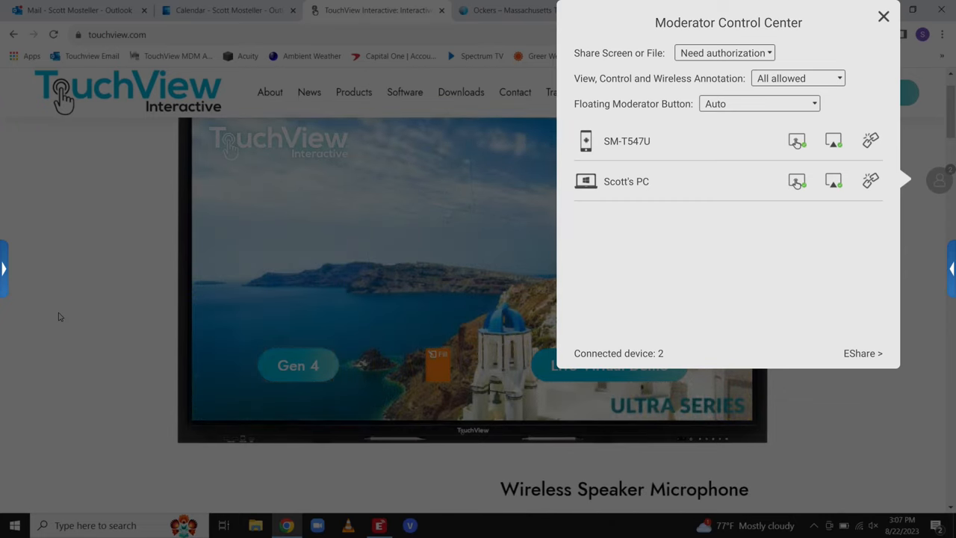
Disconnect the SM-T547U device from EShare and answer the confirmation prompt
{"action": "left_click", "coordinate": [884, 16]}
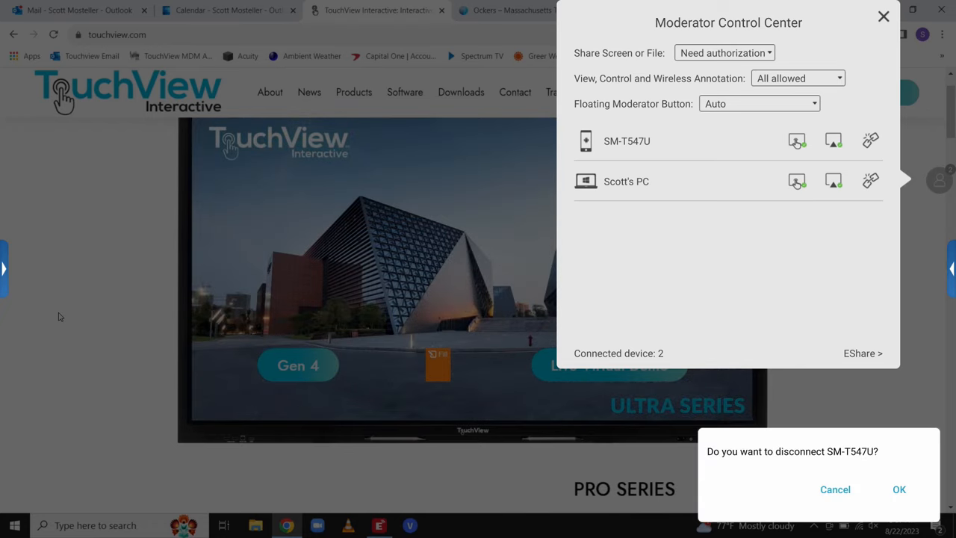
{"action": "left_click", "coordinate": [899, 489]}
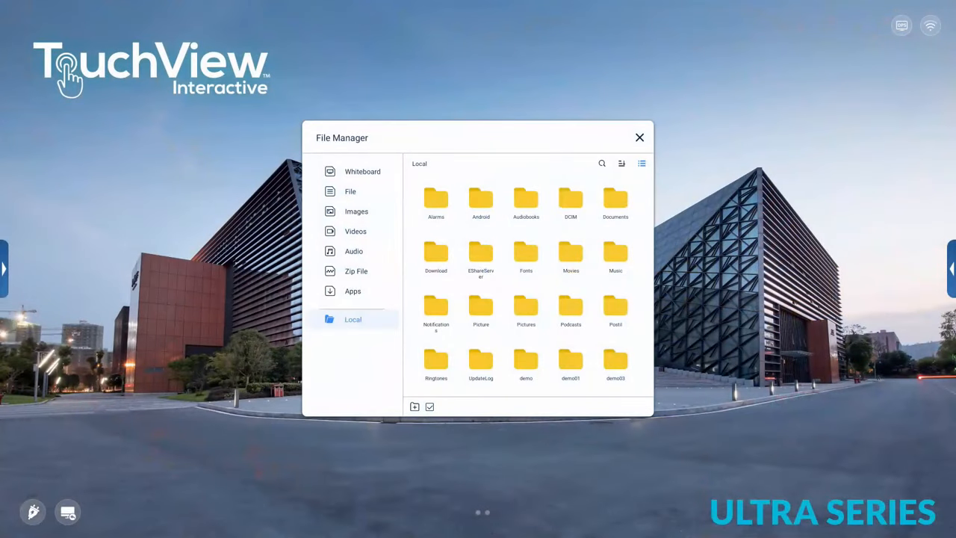
{"action": "left_click", "coordinate": [362, 171]}
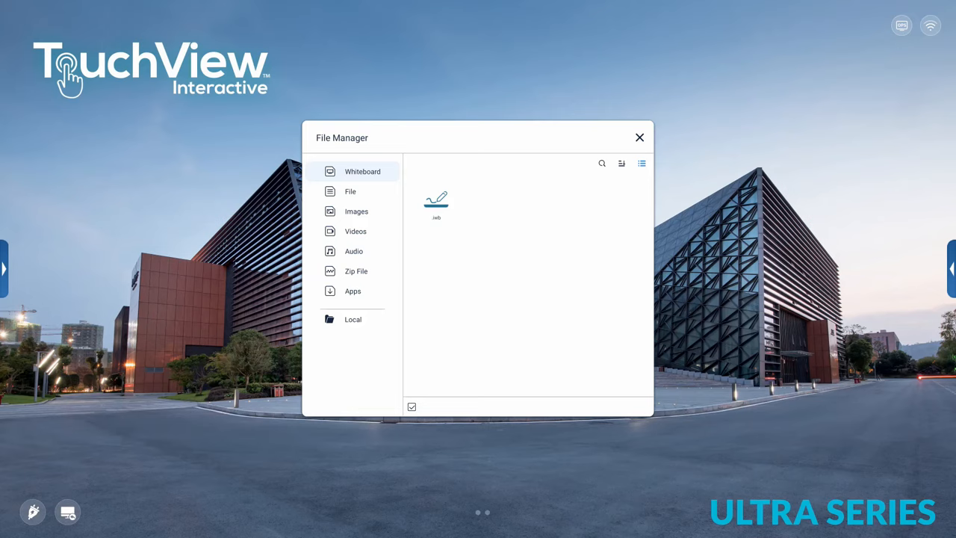
{"action": "left_click", "coordinate": [356, 211]}
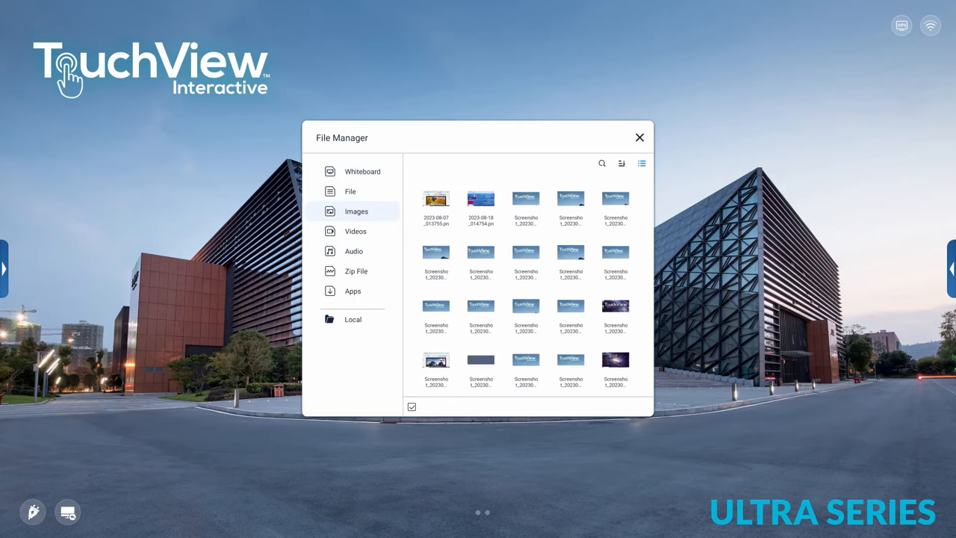
{"action": "left_click", "coordinate": [355, 231]}
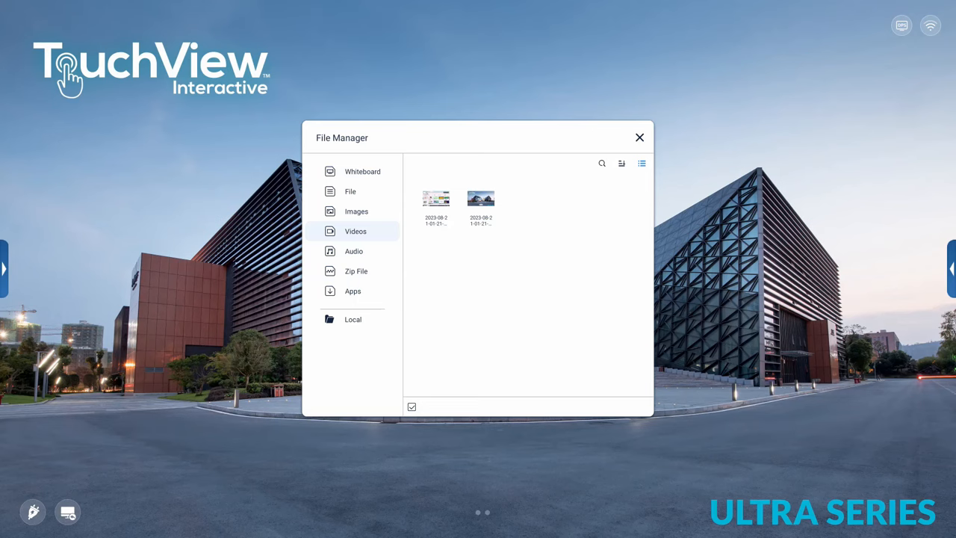
{"action": "left_click", "coordinate": [352, 319]}
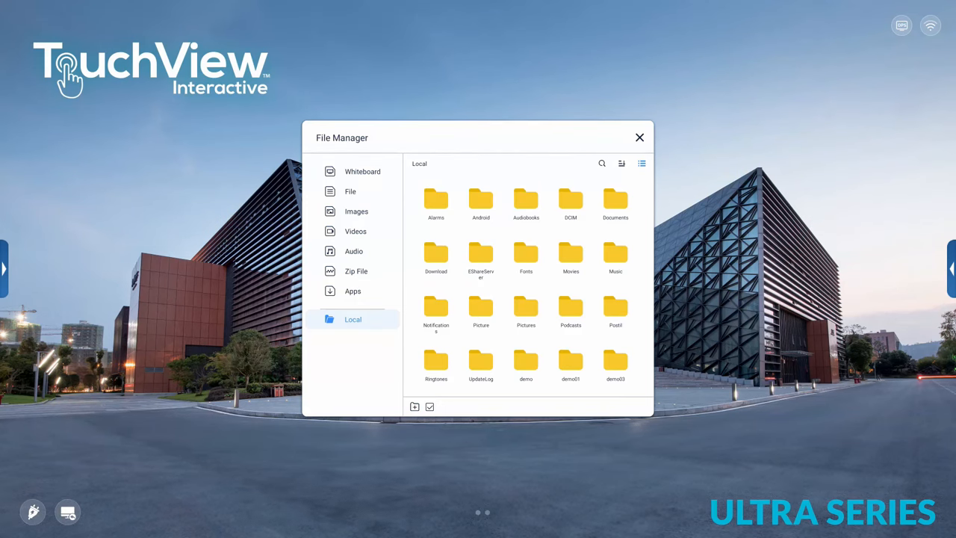
Create a folder named 'demo04' in File Manager's local storage
{"action": "left_click", "coordinate": [414, 406]}
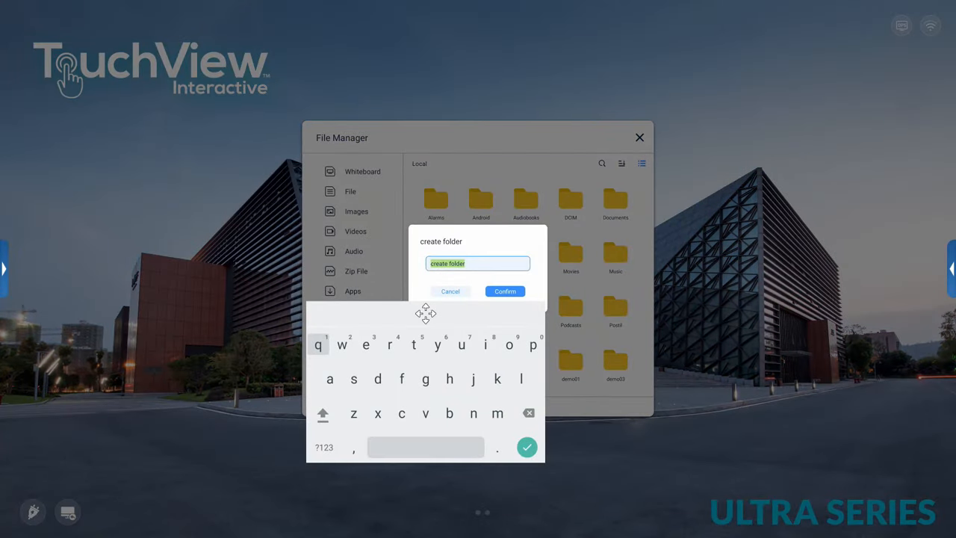
{"action": "type", "text": "demo04"}
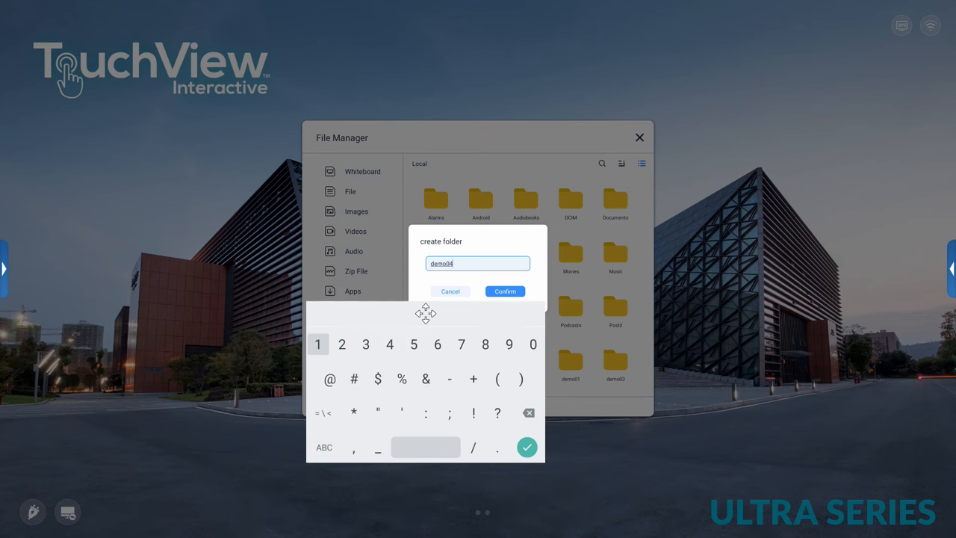
{"action": "left_click", "coordinate": [504, 291]}
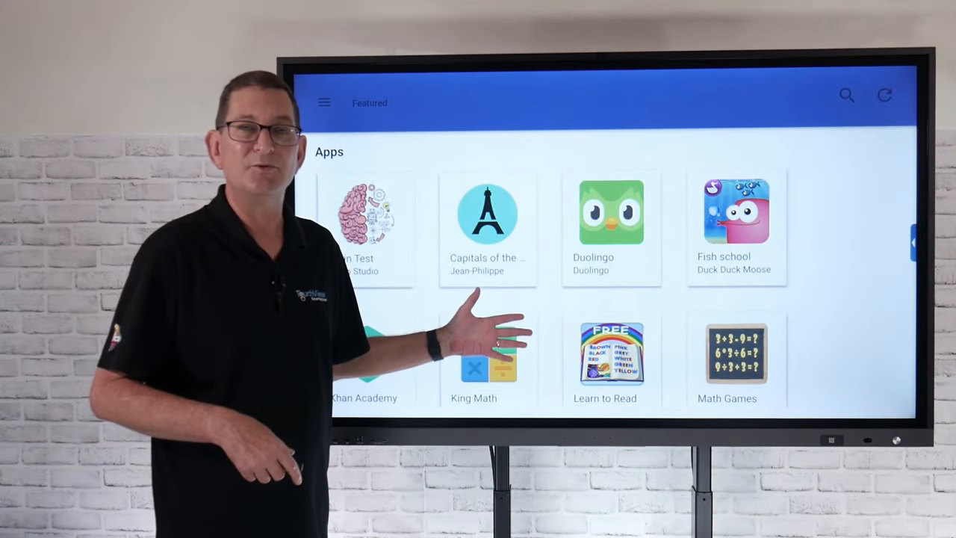
{"action": "scroll", "scroll_direction": "down", "scroll_amount": 3}
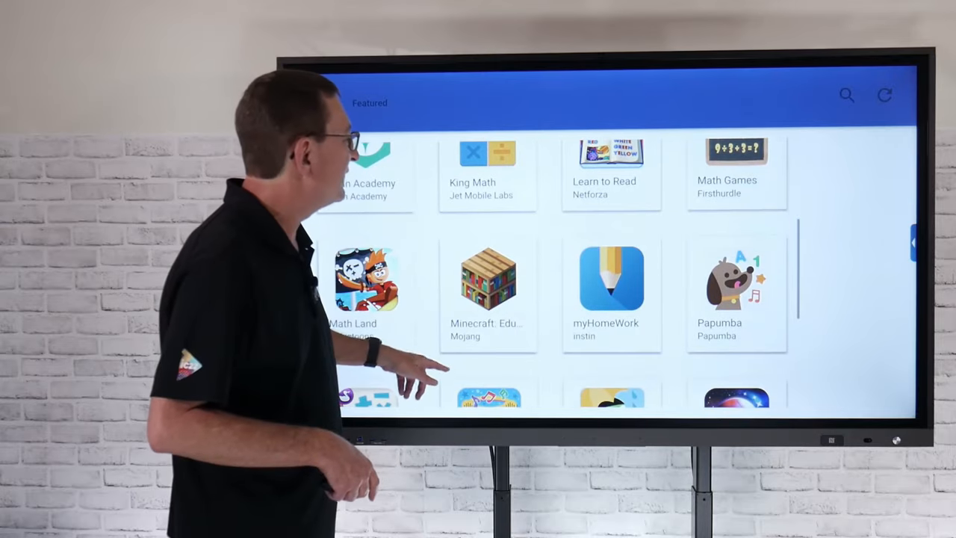
{"action": "scroll", "scroll_direction": "down", "scroll_amount": 3}
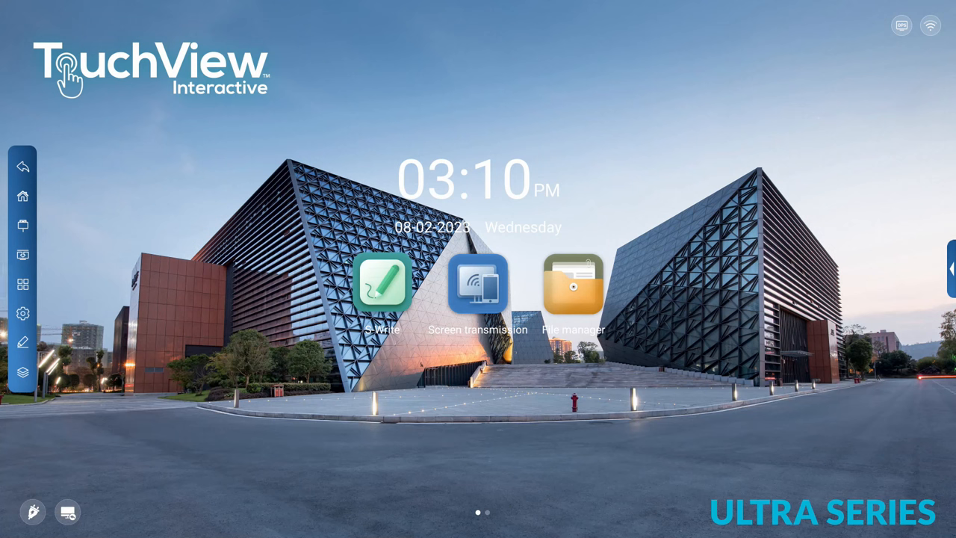
Show the Signal source panel listing Android, PC and HDMI1 inputs
{"action": "left_click", "coordinate": [22, 225]}
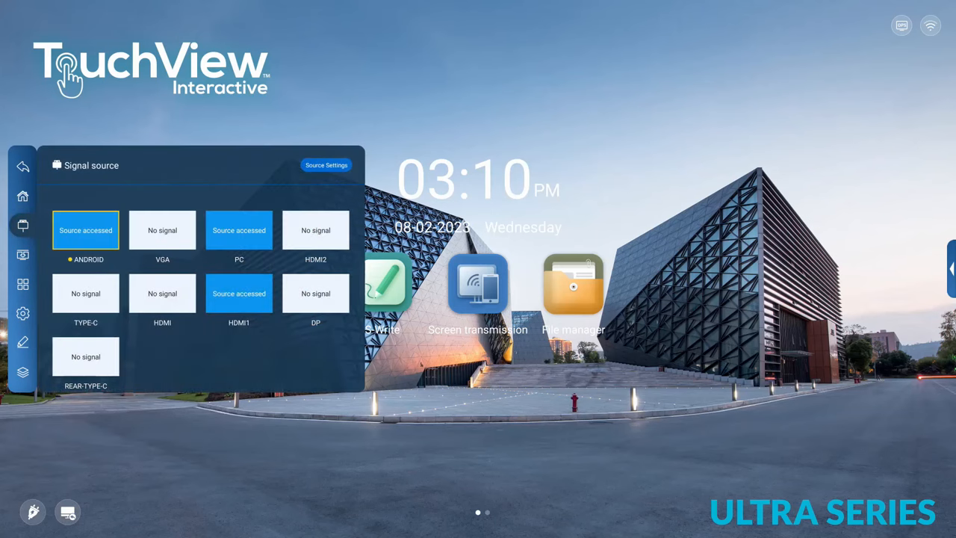